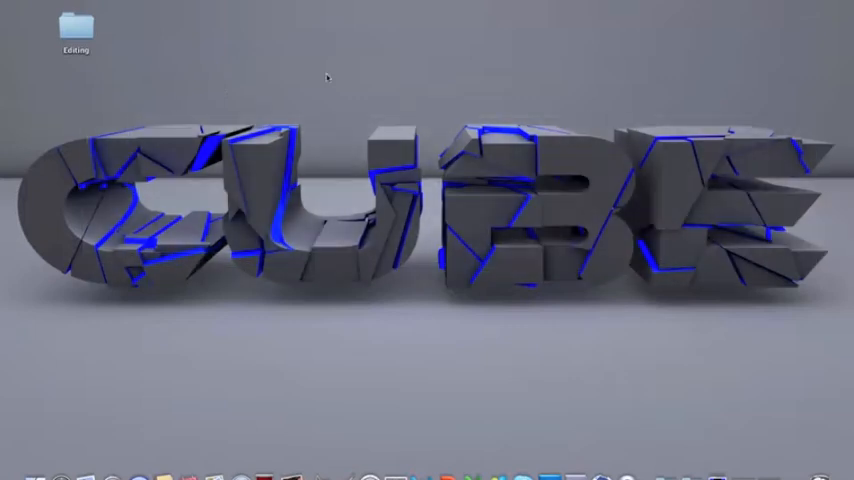
mouse_move(758, 196)
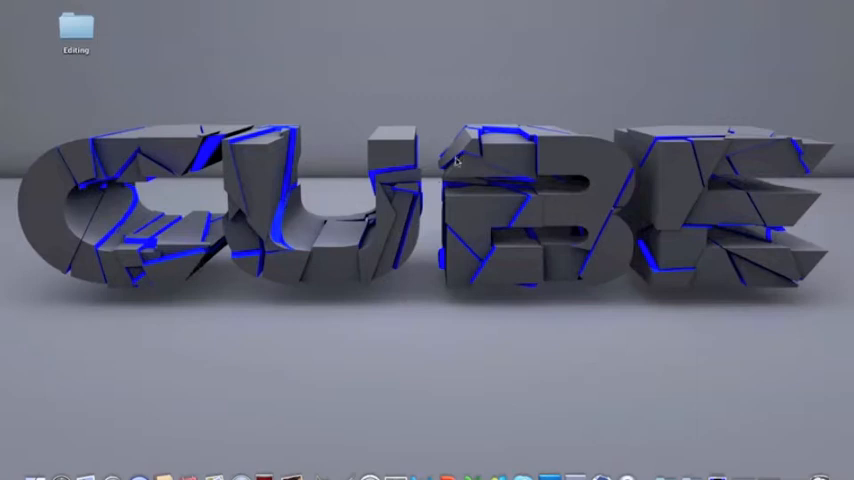
mouse_move(428, 148)
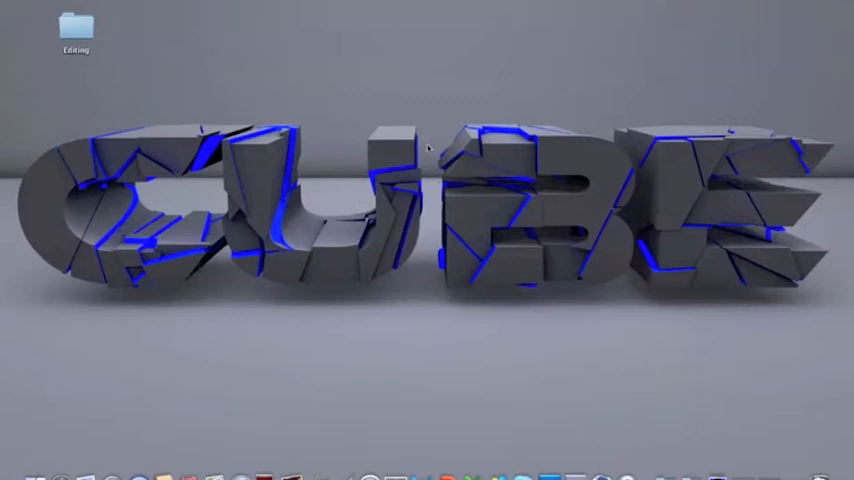
mouse_move(376, 352)
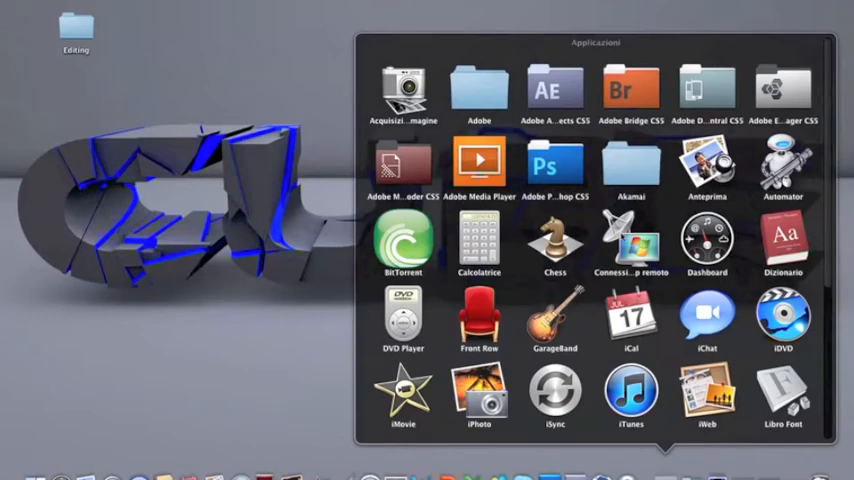
Step: Browse MAXON > CINEMA 4D R11.5 > library > scripts to reveal Xbreaker171.CSC
scroll(down, 3)
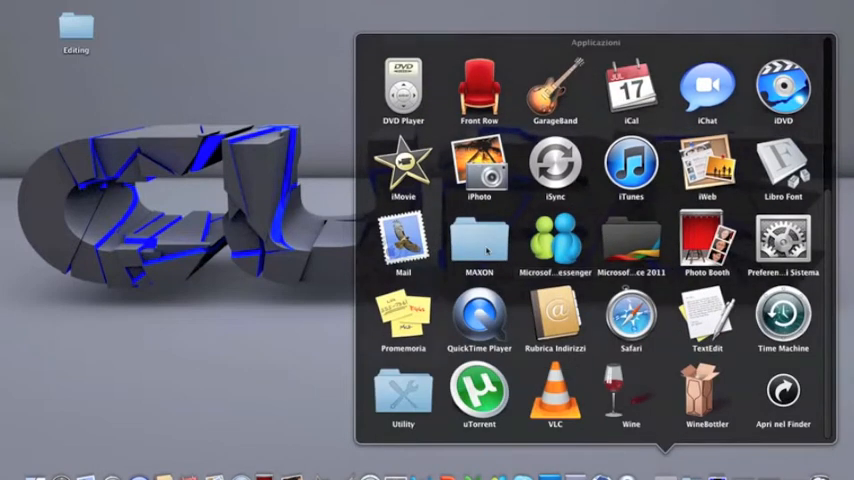
double_click(478, 244)
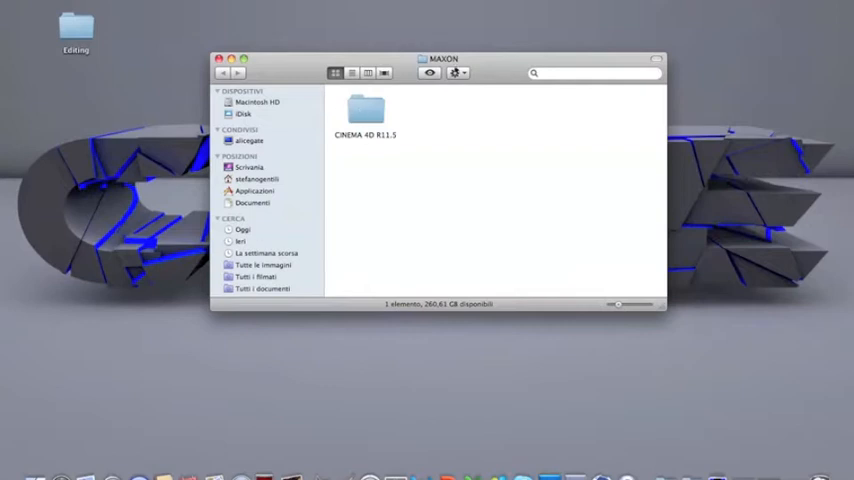
double_click(364, 110)
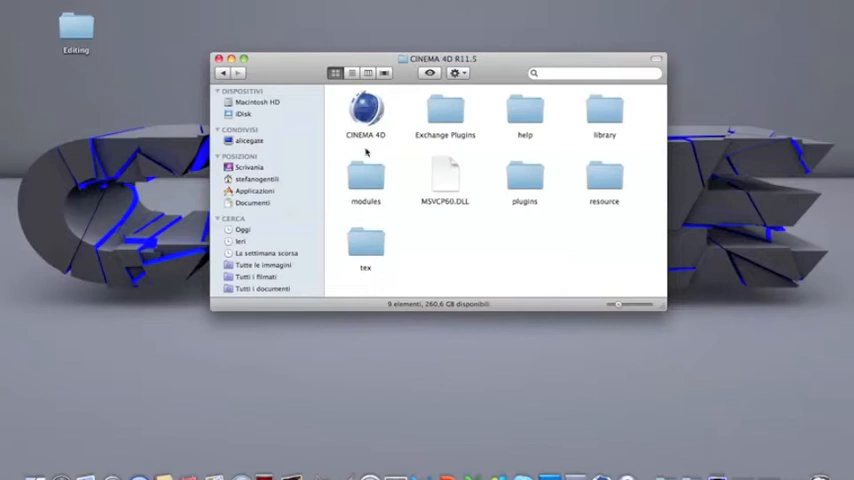
double_click(604, 116)
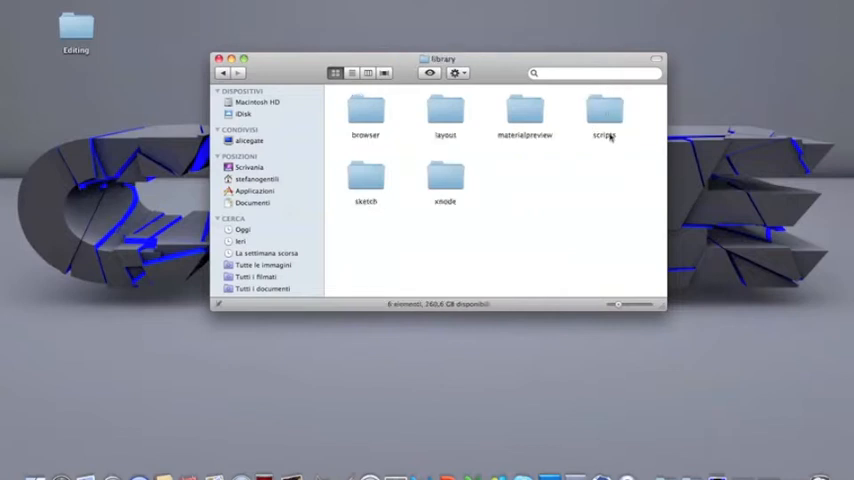
click(604, 110)
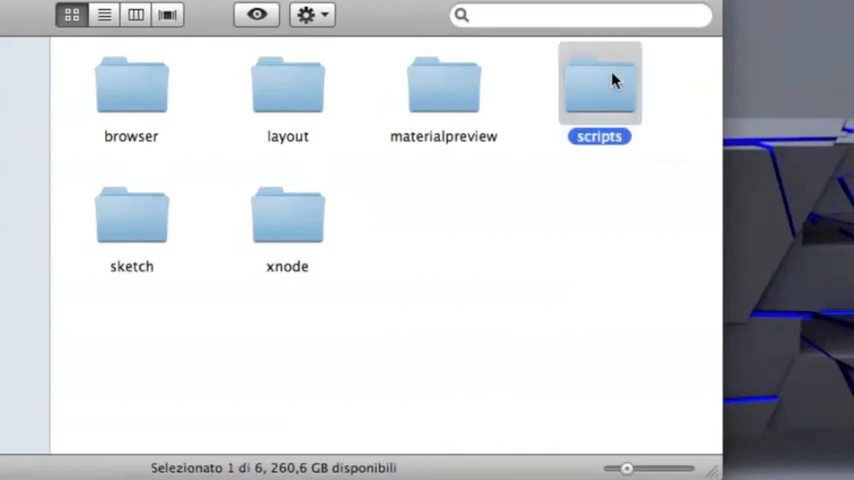
double_click(600, 84)
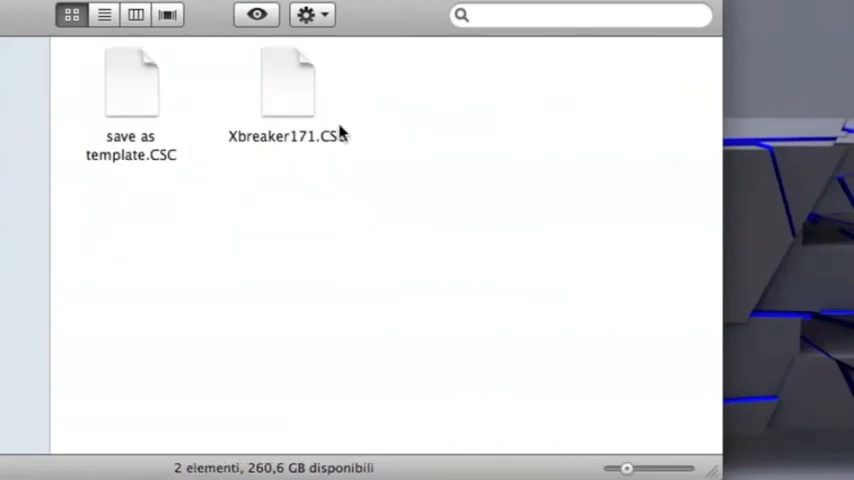
mouse_move(308, 156)
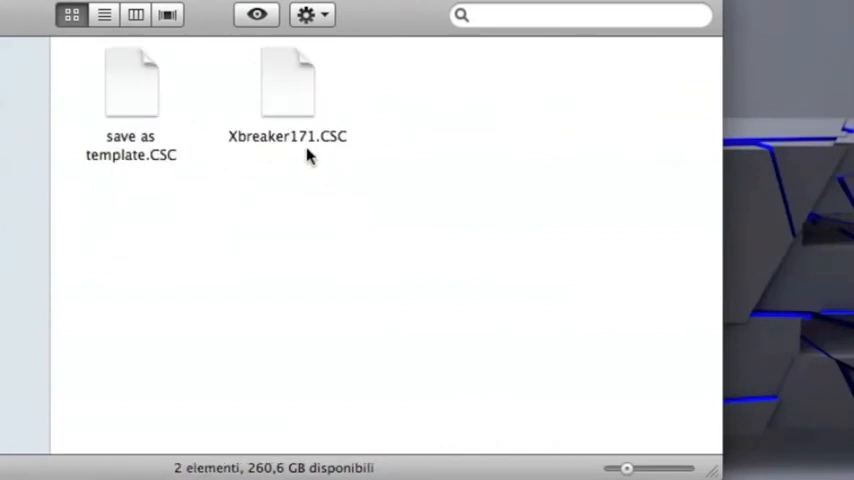
mouse_move(288, 88)
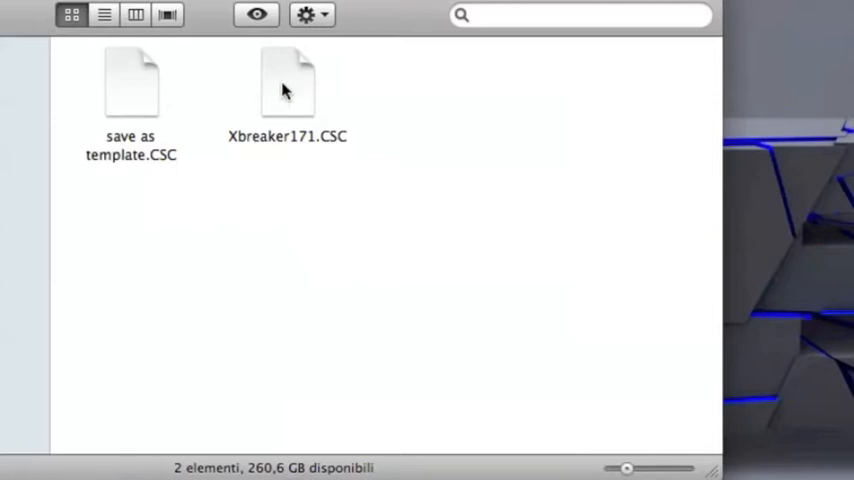
mouse_move(332, 148)
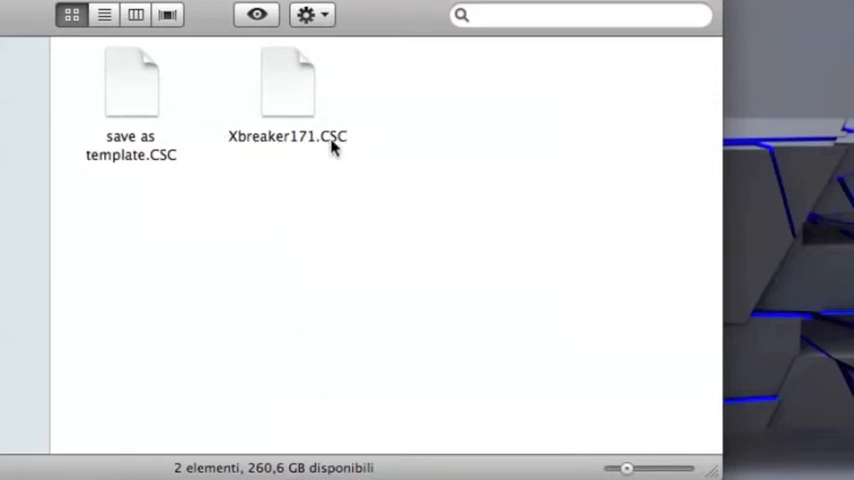
mouse_move(98, 48)
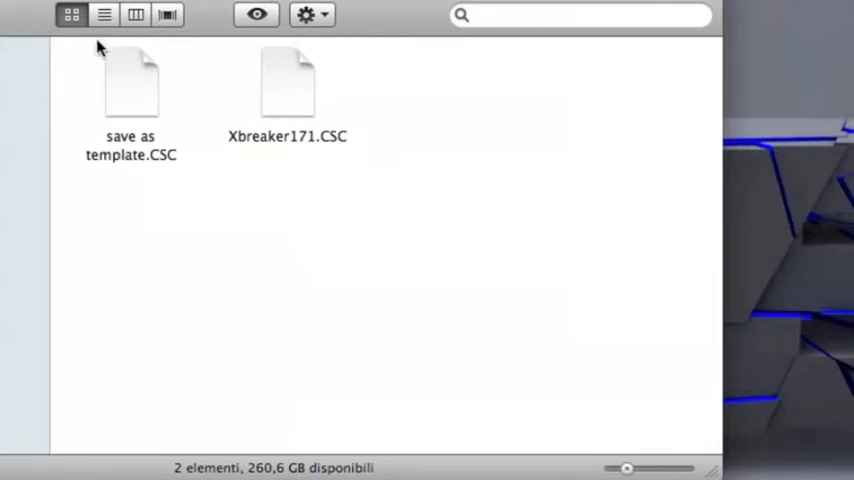
mouse_move(244, 98)
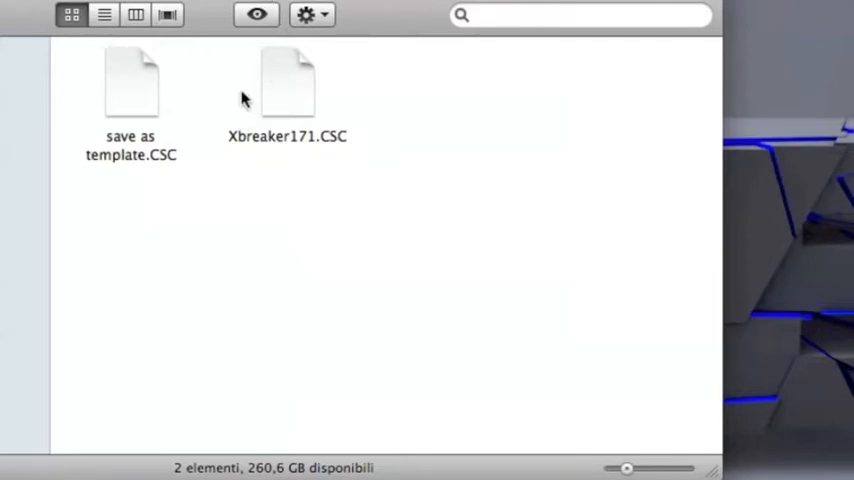
mouse_move(288, 116)
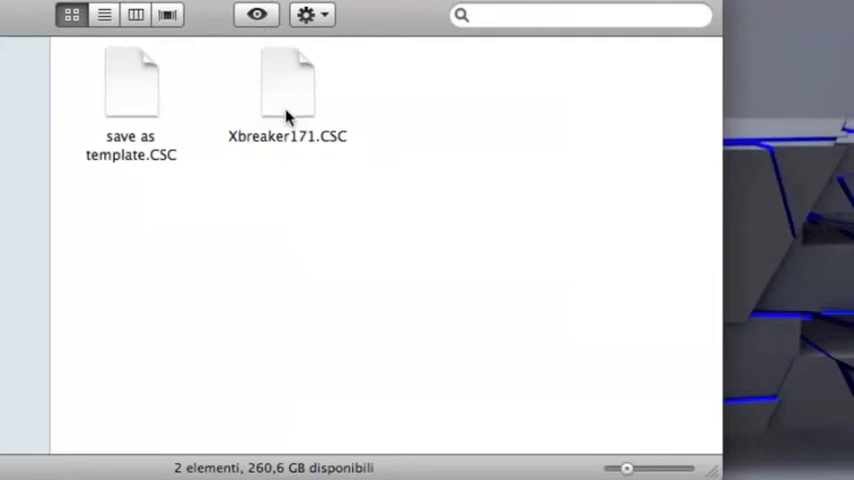
mouse_move(208, 70)
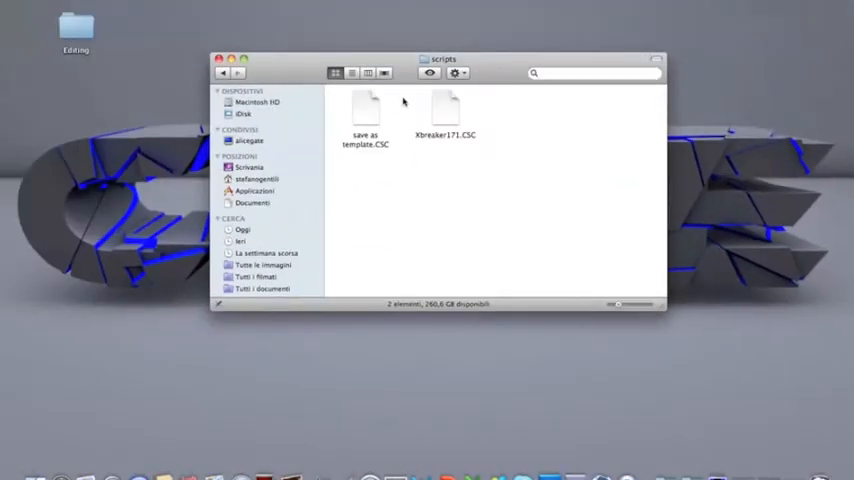
mouse_move(396, 156)
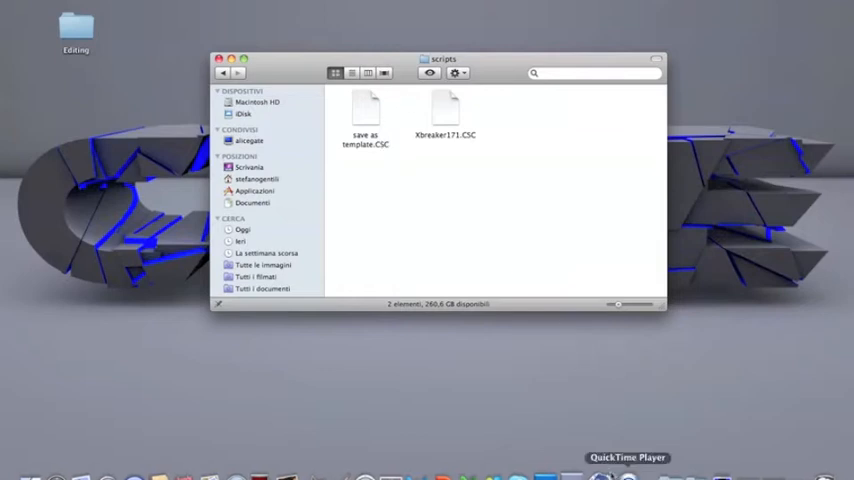
mouse_move(548, 164)
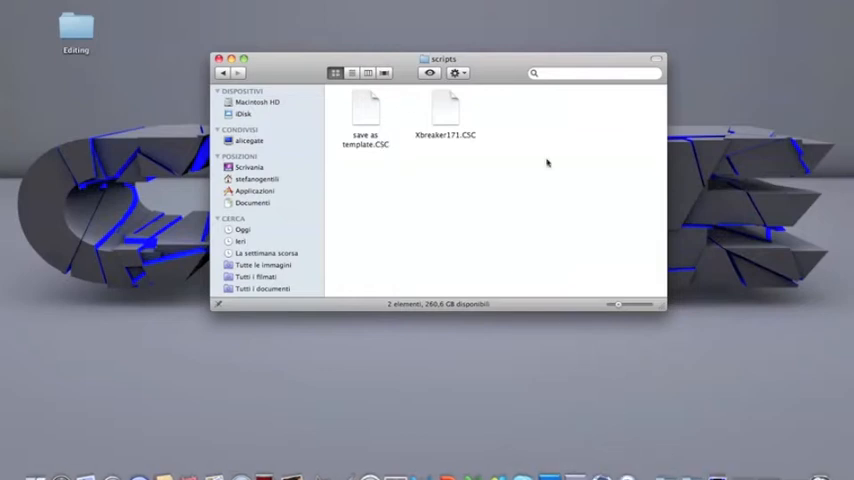
mouse_move(544, 224)
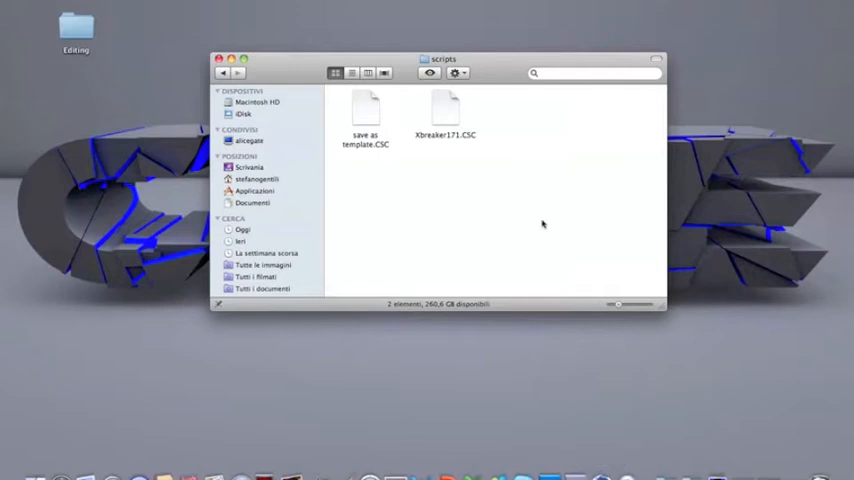
mouse_move(196, 118)
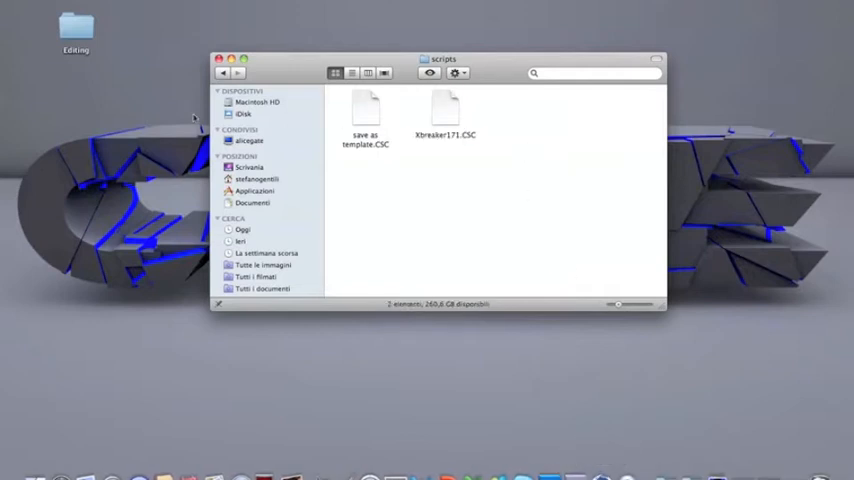
click(218, 60)
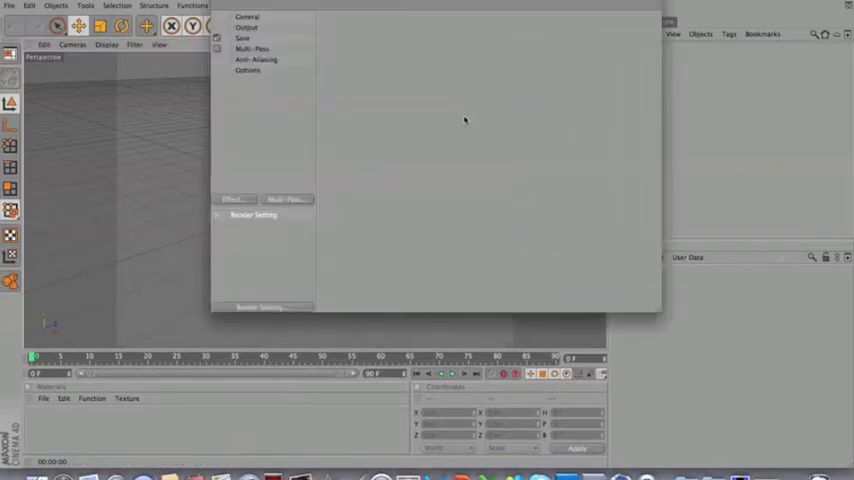
Step: Save rendered output to a file named Tutorial with the alpha channel included
click(248, 16)
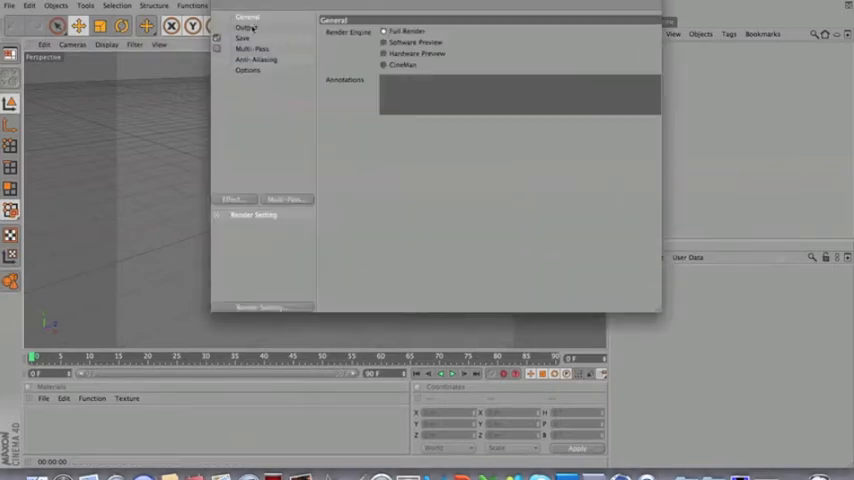
click(248, 28)
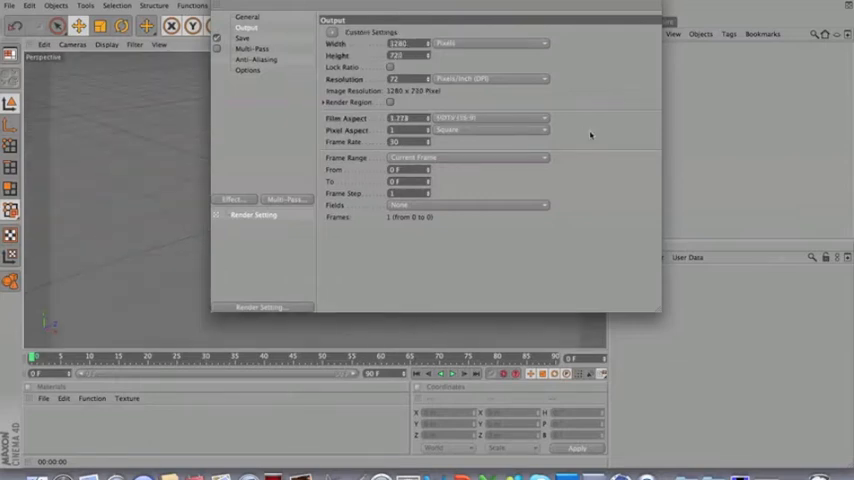
click(242, 38)
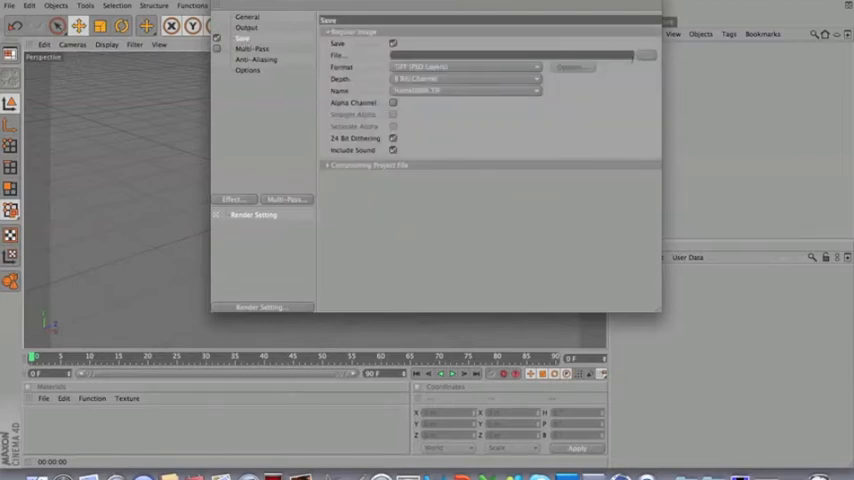
click(644, 56)
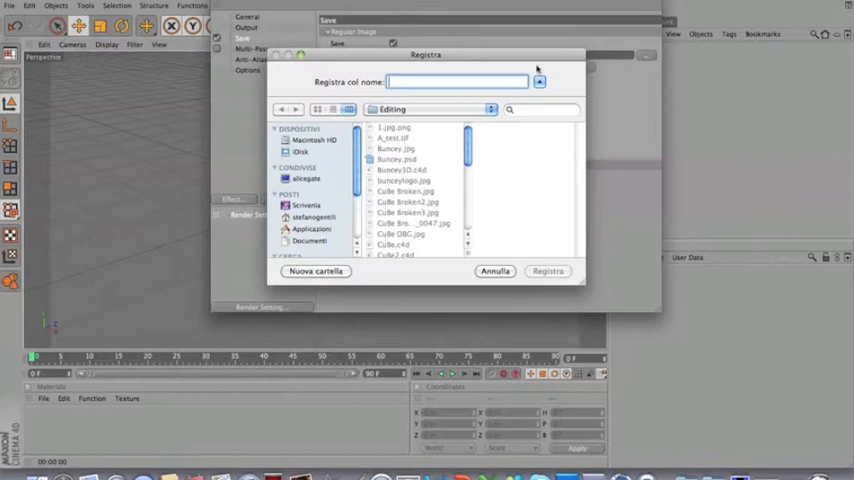
text(Turi)
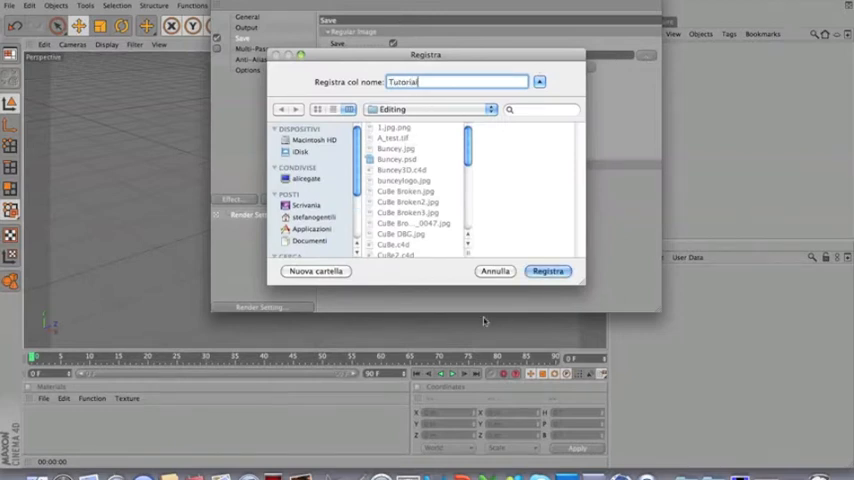
click(548, 272)
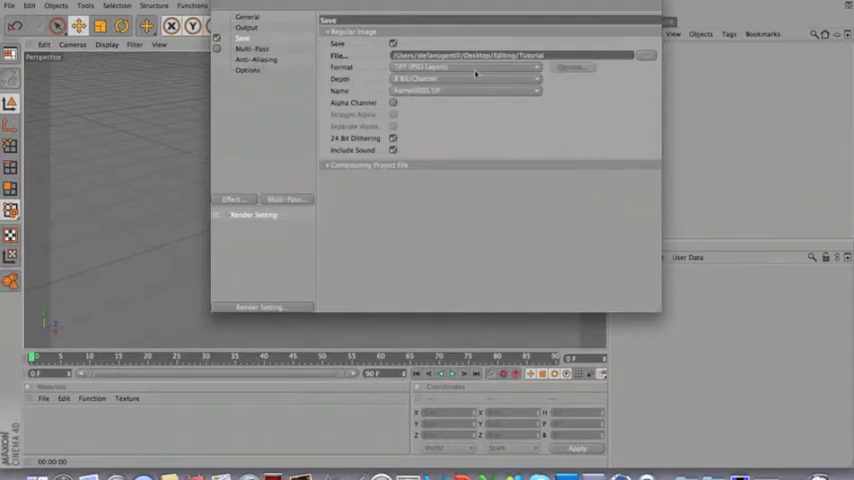
click(466, 68)
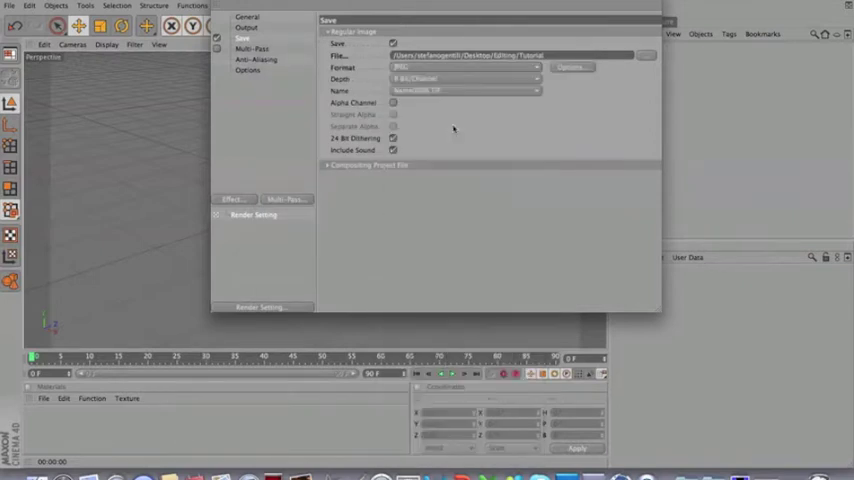
click(392, 104)
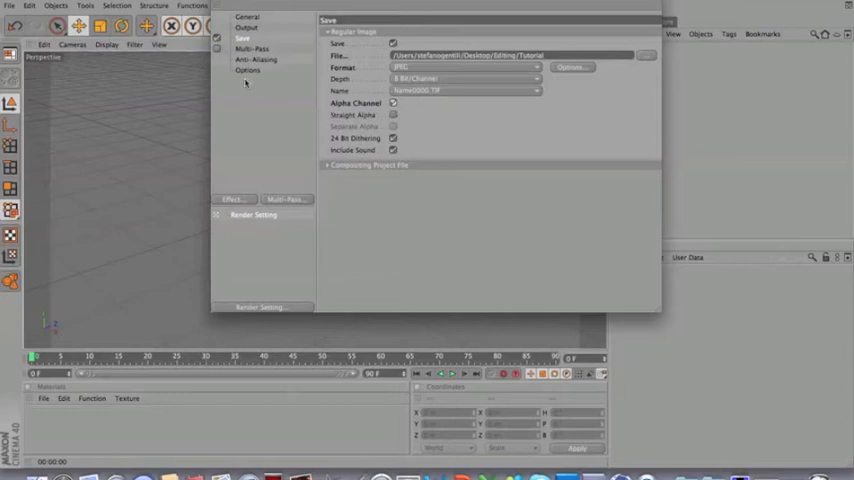
Step: Review Multi-Pass settings and raise the anti-aliasing quality
click(252, 48)
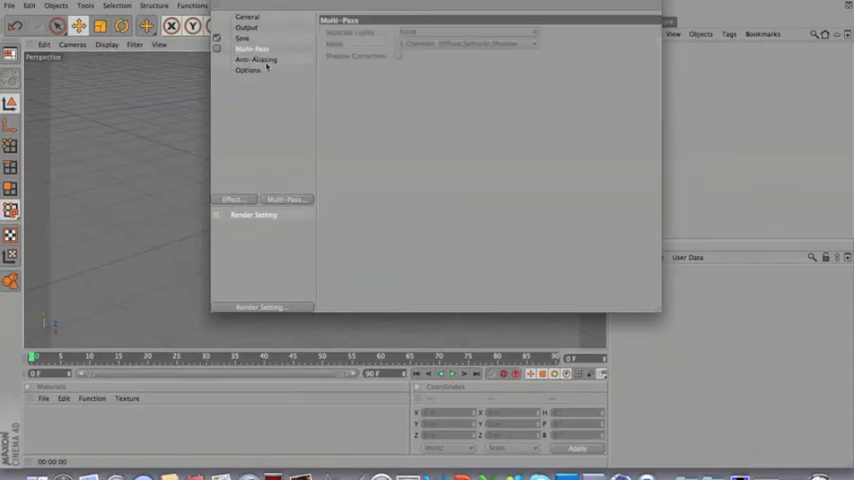
click(256, 60)
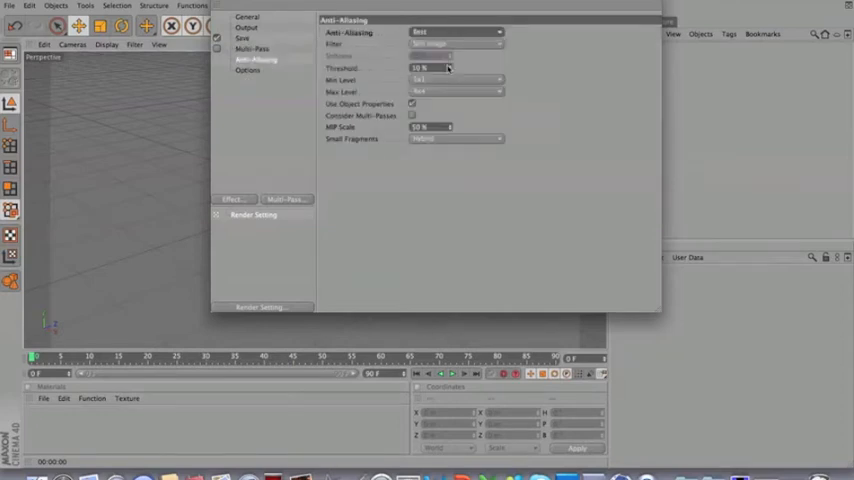
click(456, 44)
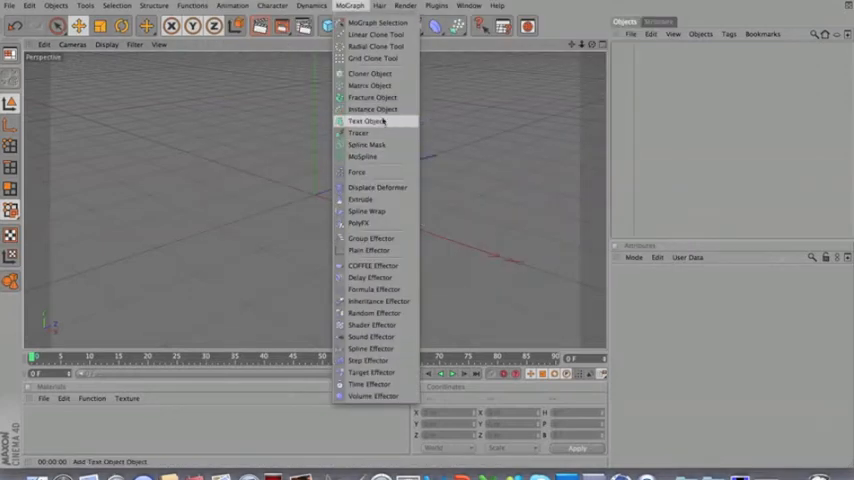
Step: Add a MoGraph Text object reading 'Tutorial' in a bold, wide font
click(366, 120)
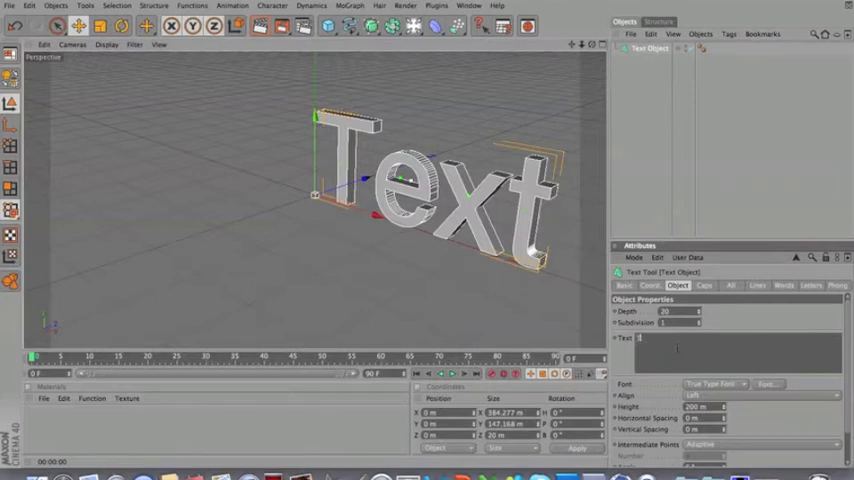
text(Tutorial)
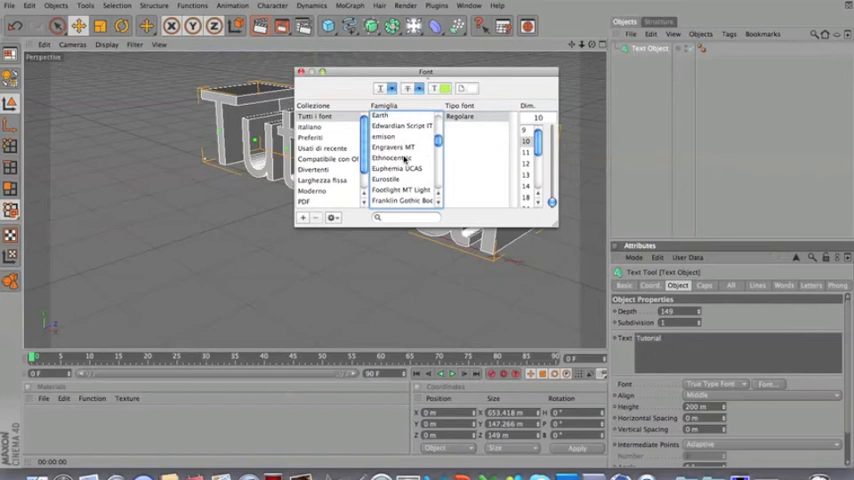
click(400, 158)
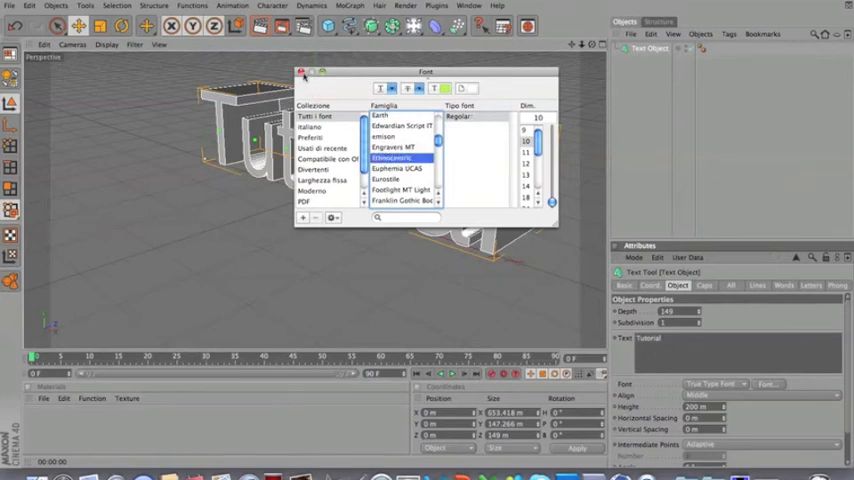
click(302, 72)
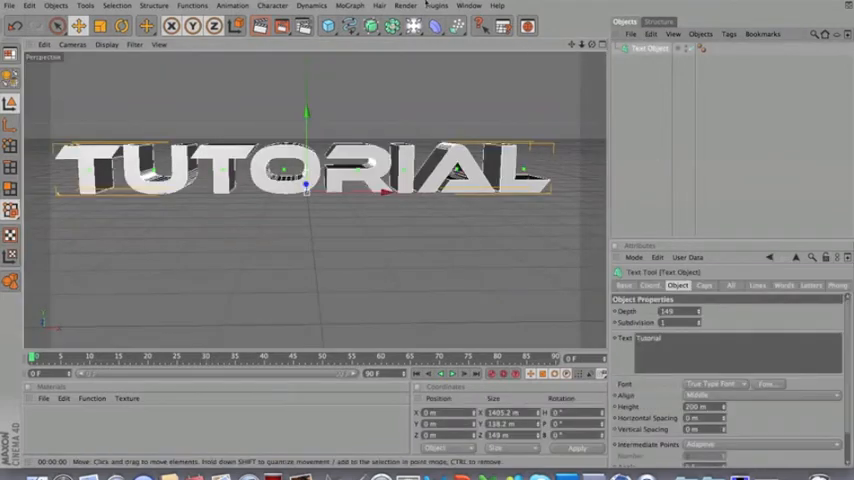
Step: Run the Xbreaker plugin's Break Now to shatter the text into fragments
click(436, 6)
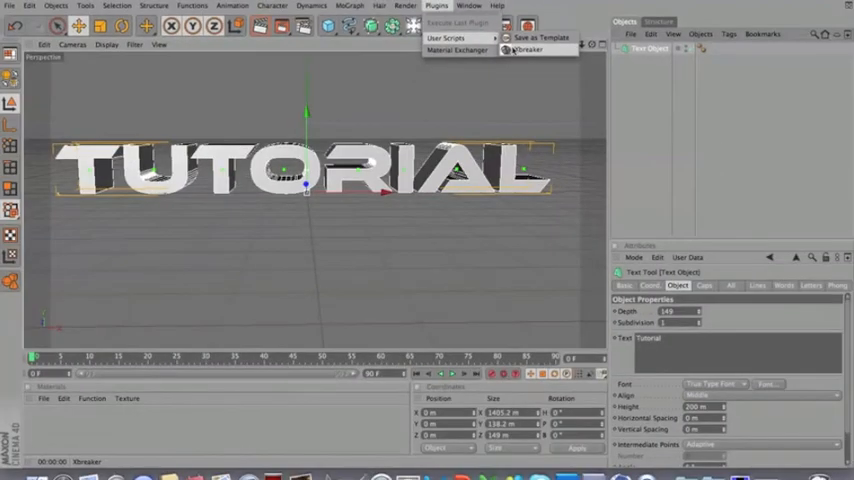
click(530, 52)
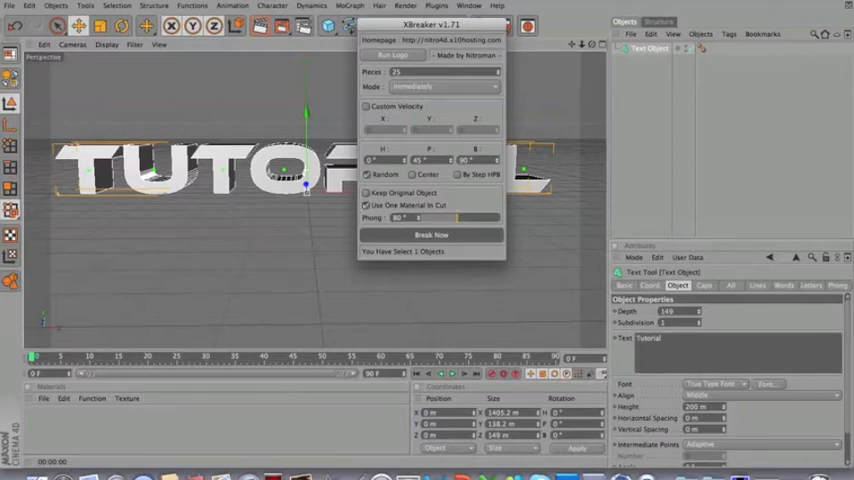
mouse_move(436, 104)
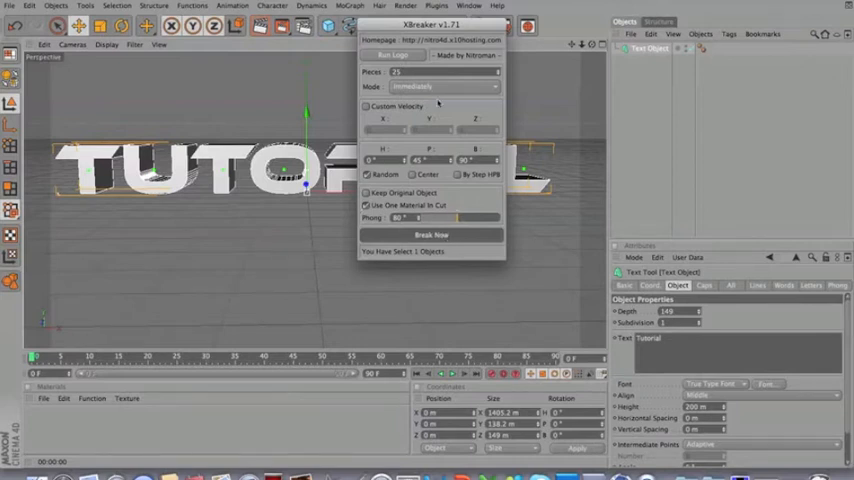
click(432, 234)
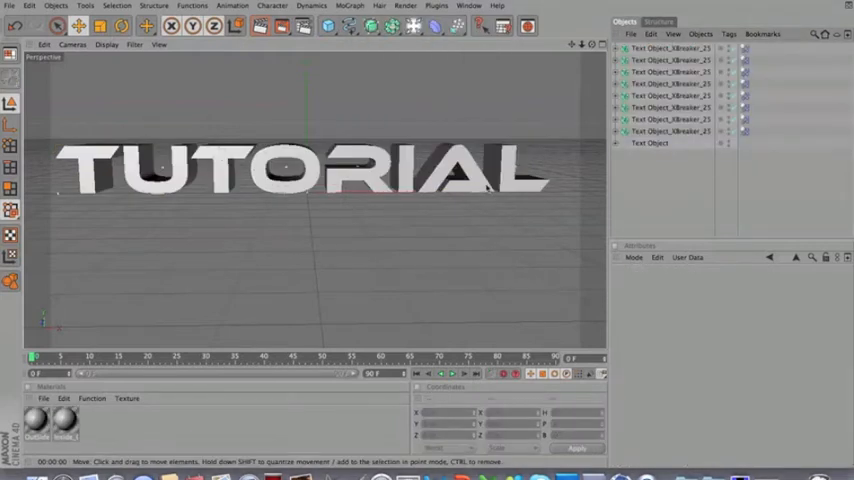
Step: Select all the shattered Xbreaker fragment objects together in the Object Manager
click(664, 72)
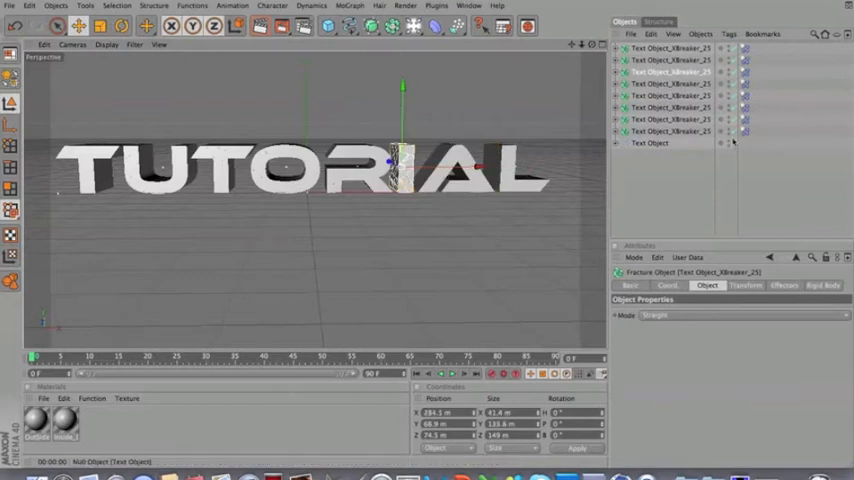
click(650, 144)
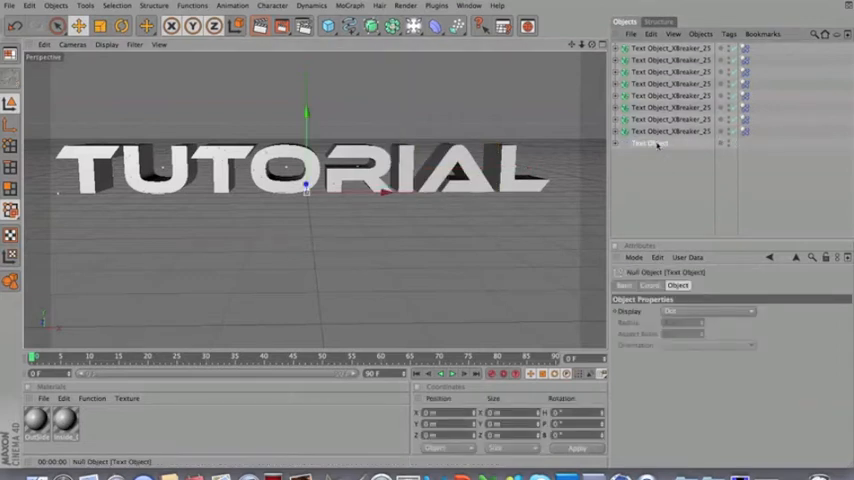
click(668, 132)
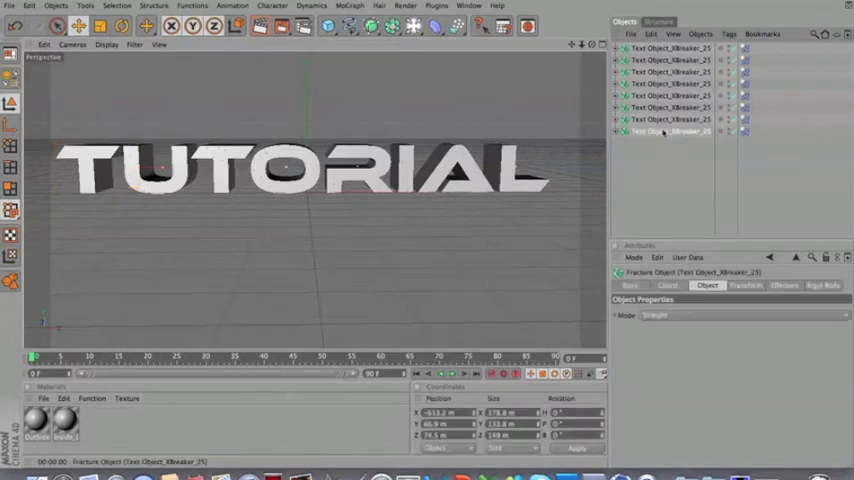
click(668, 132)
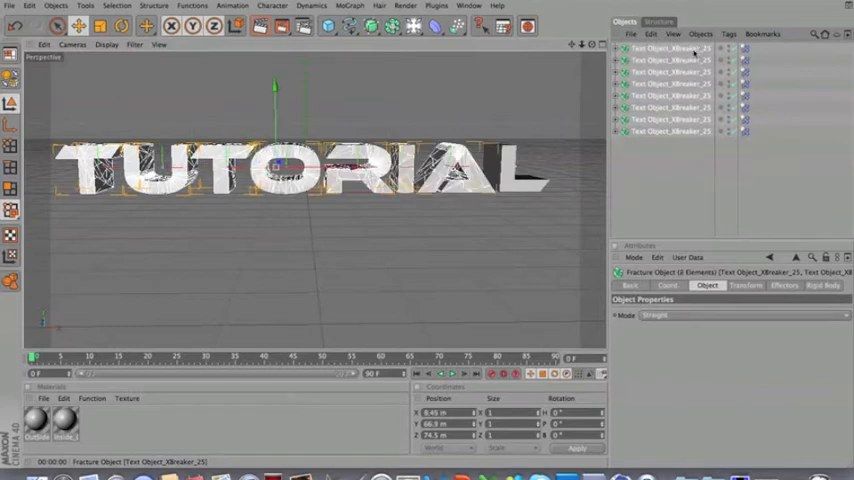
click(348, 6)
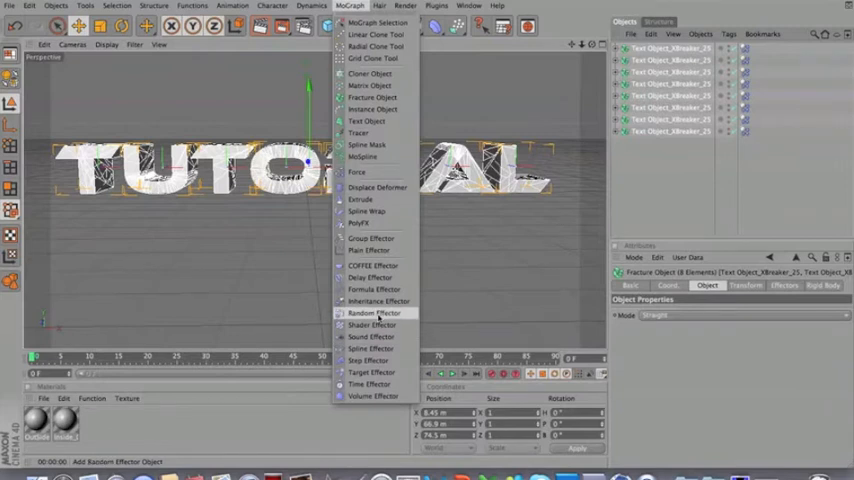
Step: Add a Random Effector and raise its strength to spread the fragments apart
click(382, 312)
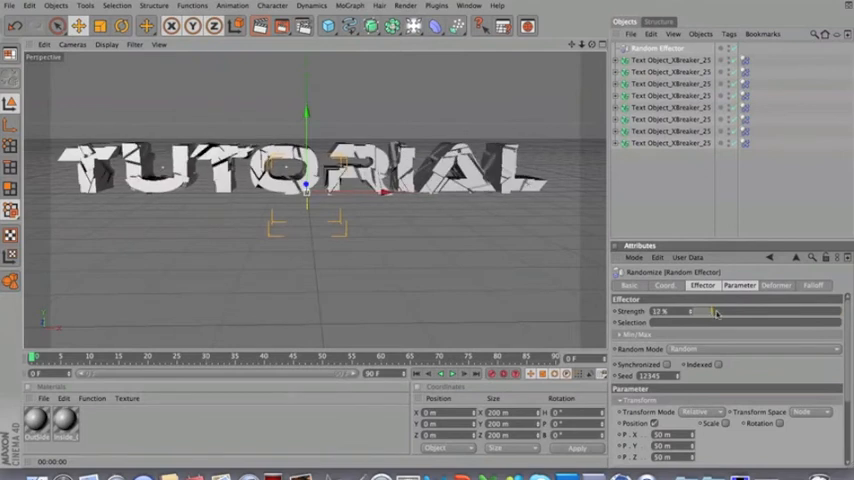
drag(716, 312, 704, 312)
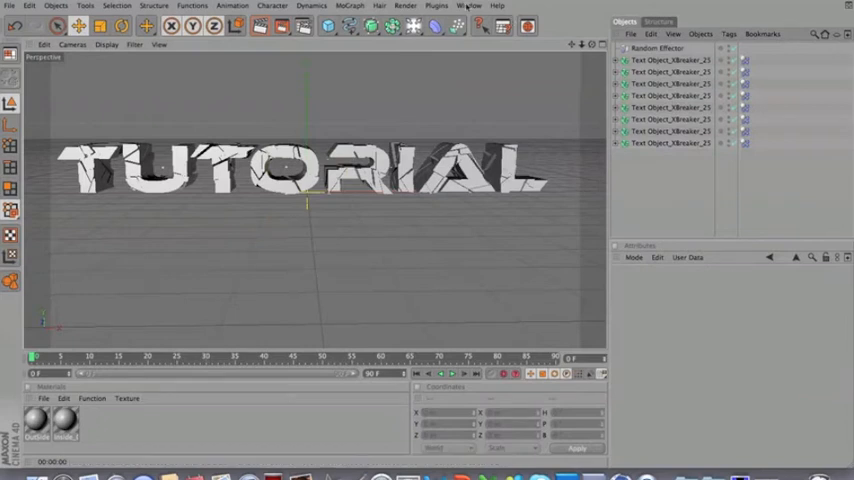
click(436, 4)
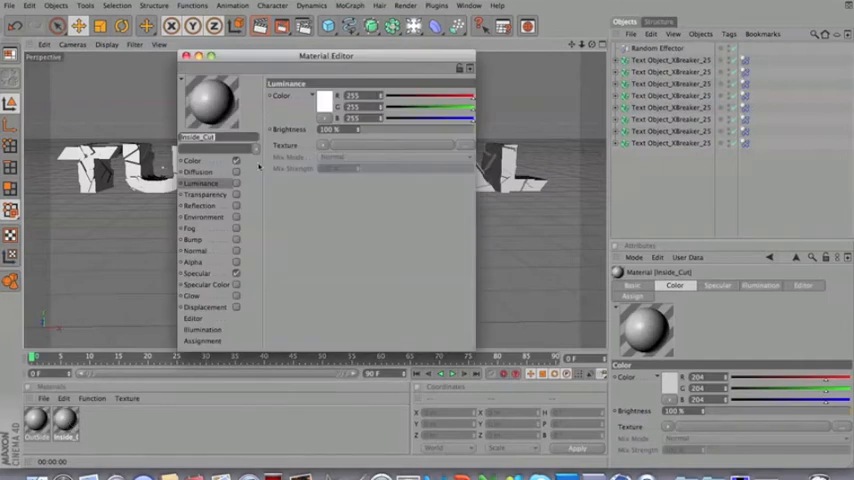
Step: Give the red crack material a glowing luminance colour, then review the grey material
click(324, 100)
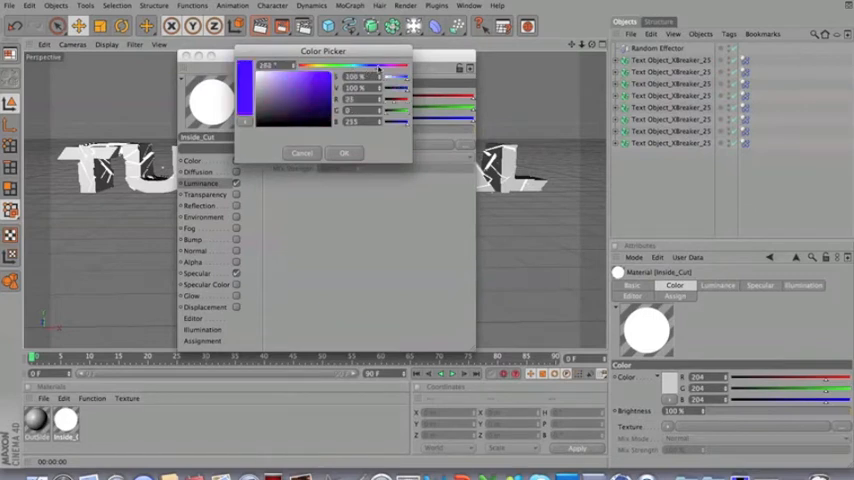
click(344, 152)
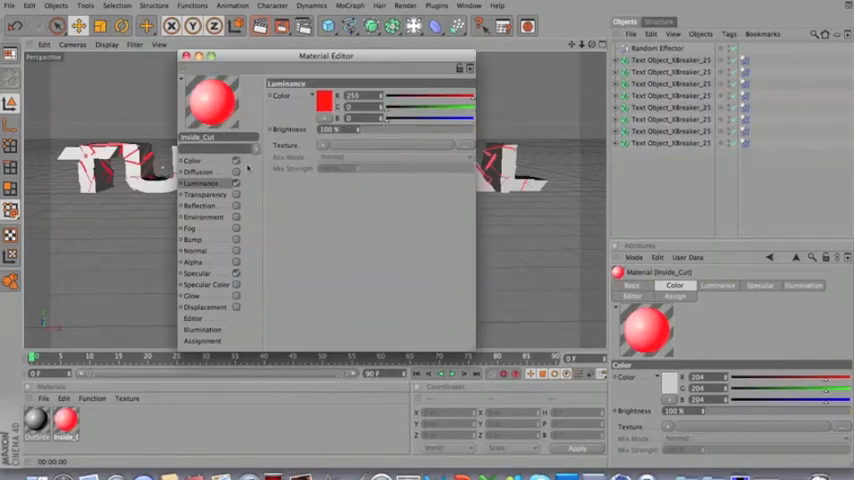
click(324, 98)
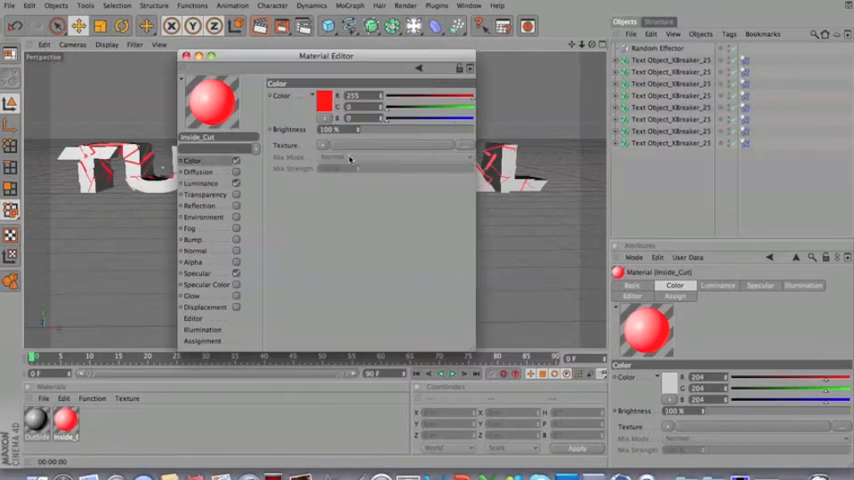
click(184, 56)
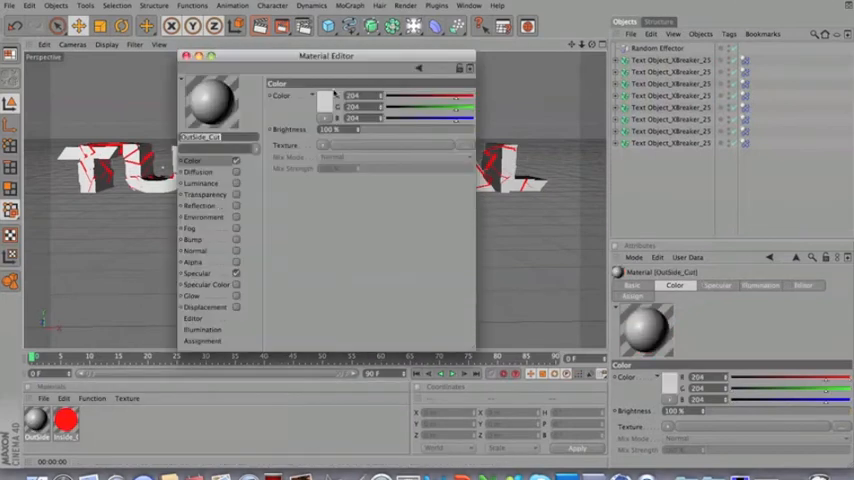
click(330, 98)
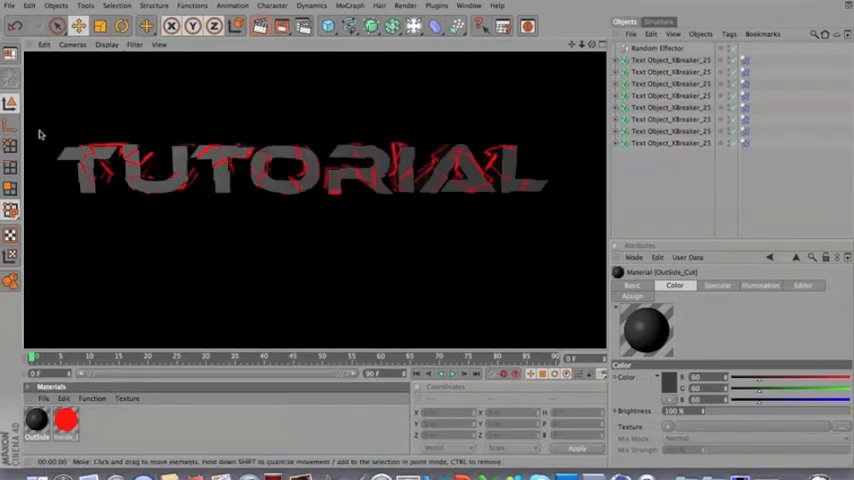
mouse_move(248, 186)
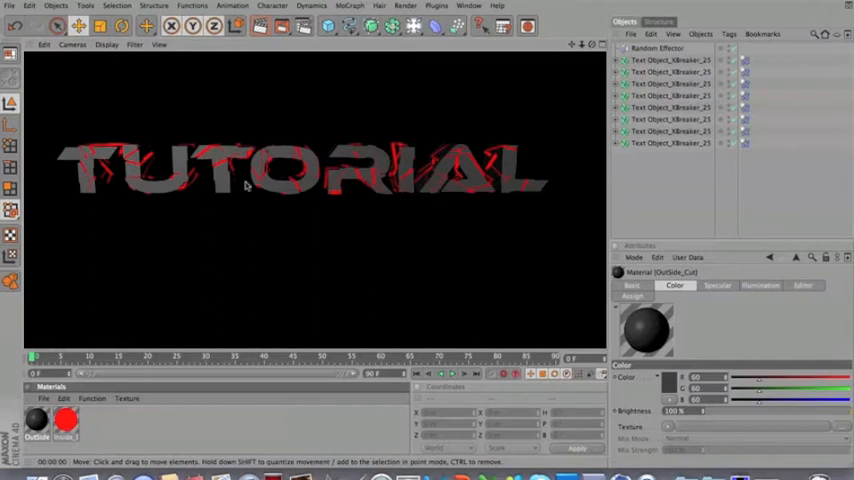
mouse_move(480, 188)
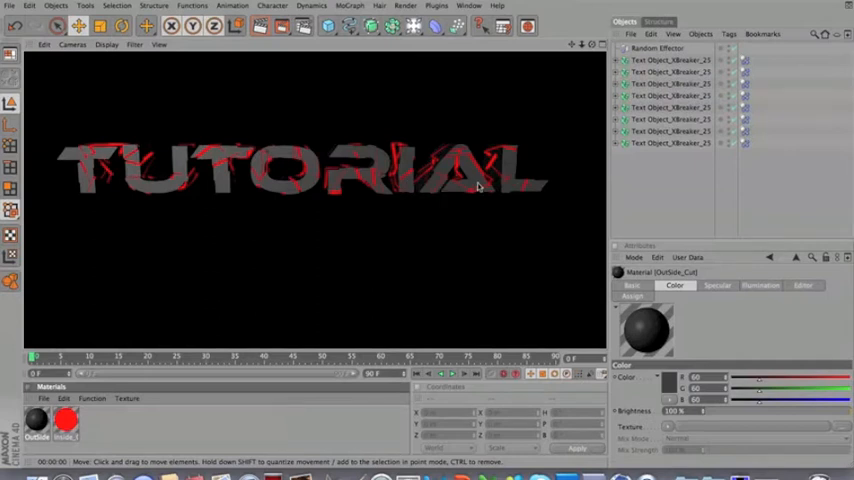
mouse_move(542, 192)
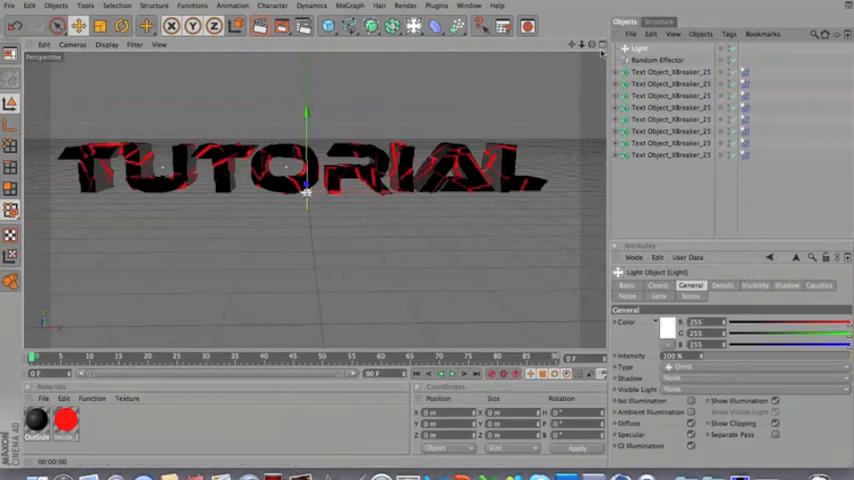
Step: Add a second light object to light the shattered text
click(588, 44)
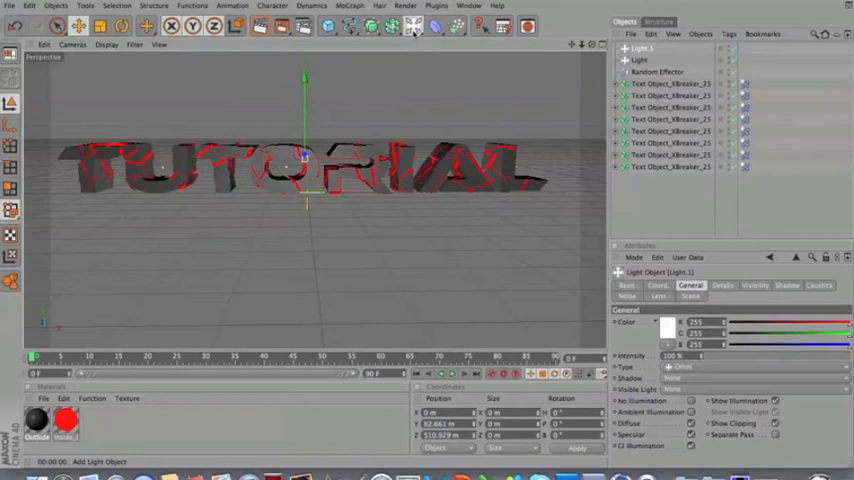
Step: Add a Floor object from the environment palette beneath the text
click(412, 26)
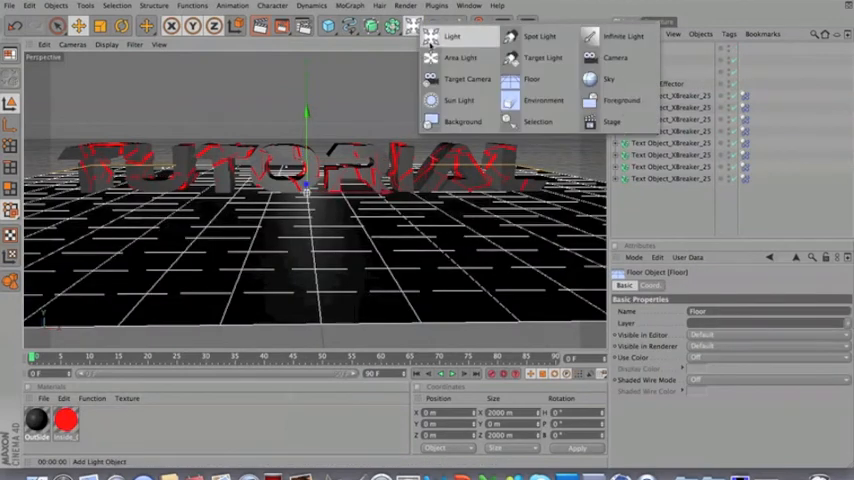
click(608, 80)
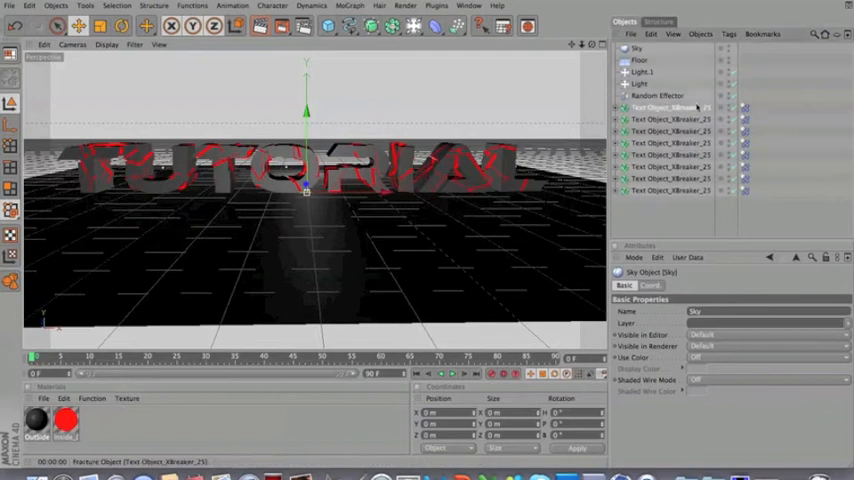
click(670, 108)
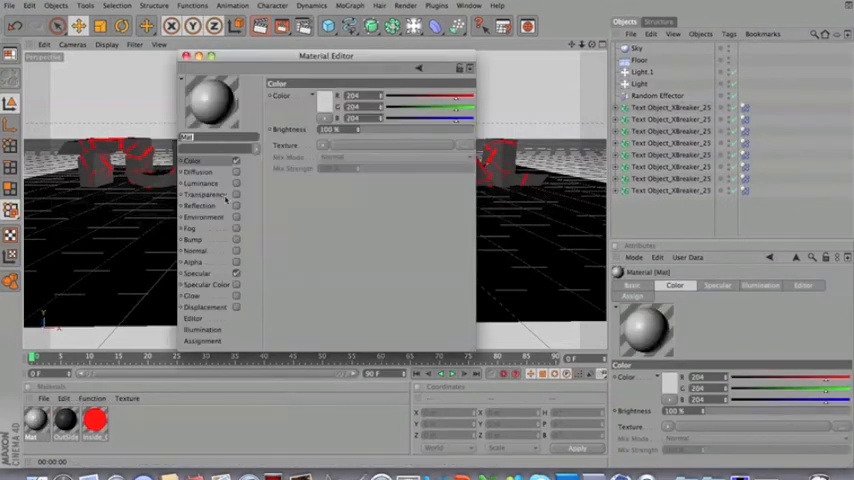
Step: Set the new material's colour to pure white
click(200, 184)
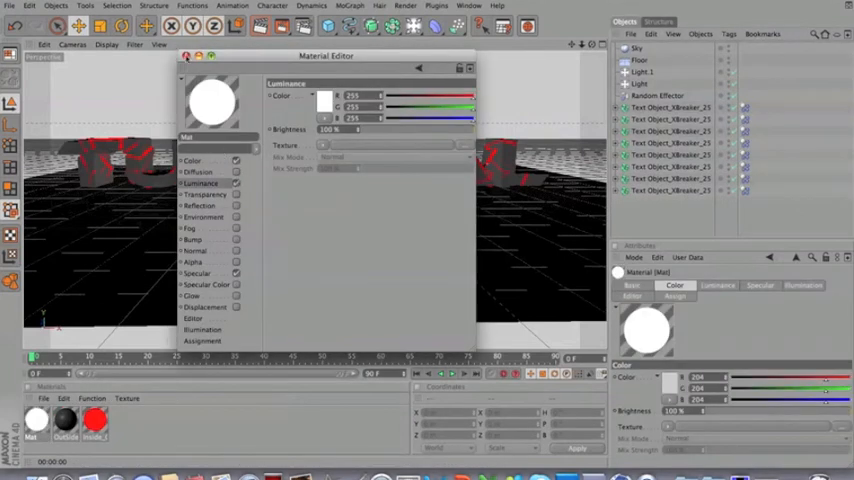
click(184, 56)
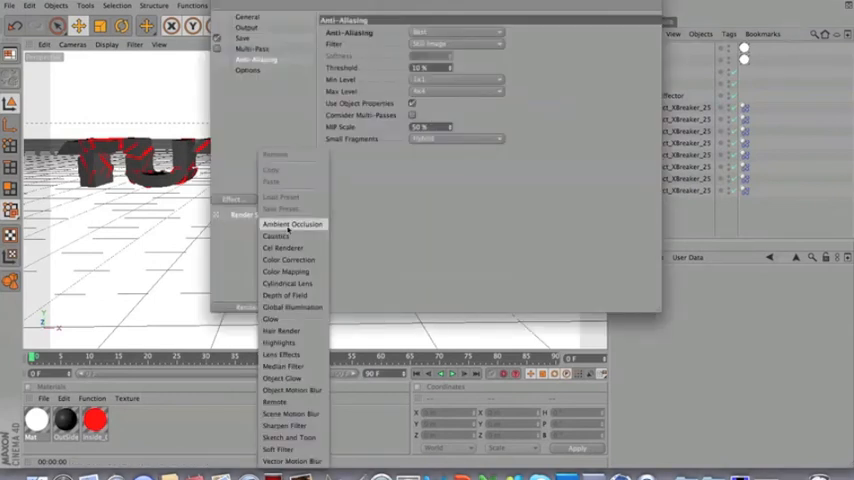
Step: Add Ambient Occlusion and Global Illumination effects to the render settings and test-render the scene
click(292, 224)
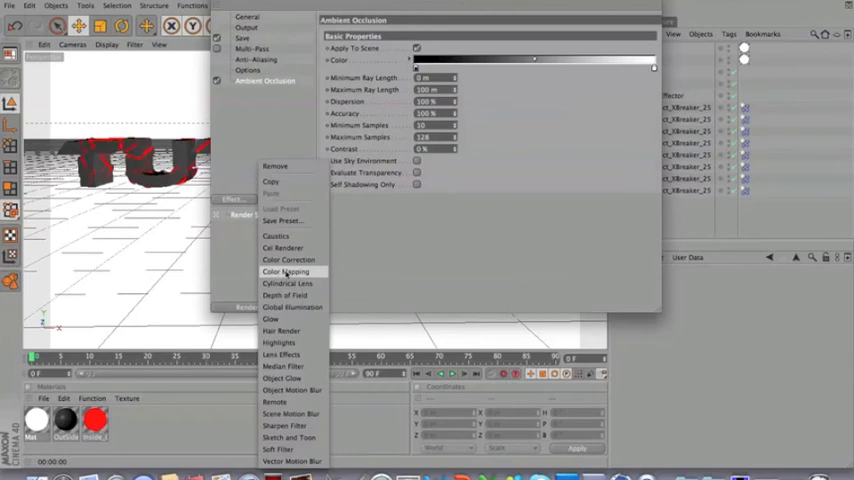
click(292, 308)
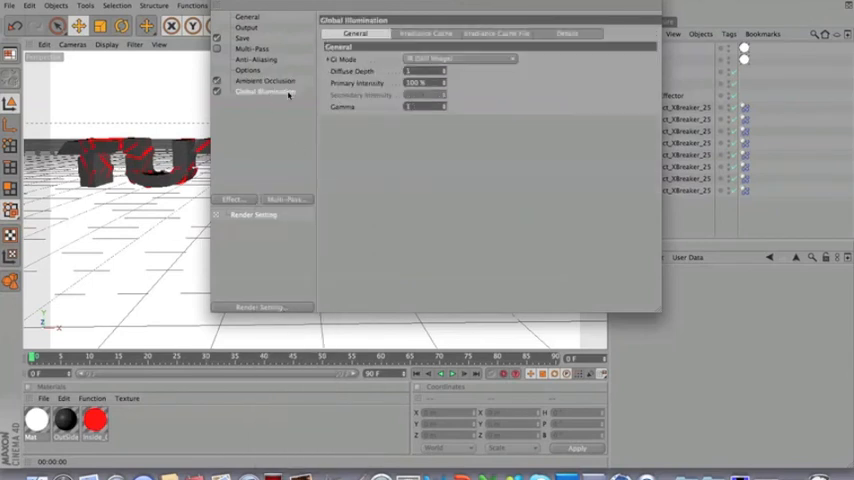
click(264, 80)
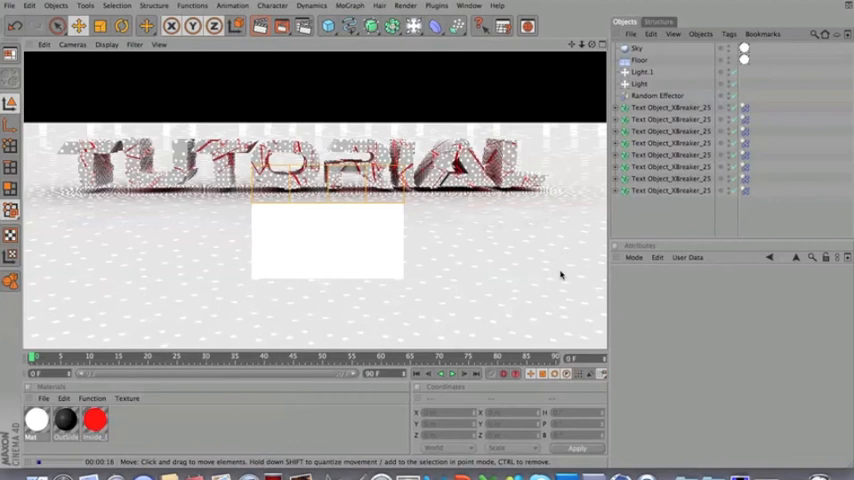
Step: Add a Sky object with the white material and render the TUTORIAL scene
click(658, 96)
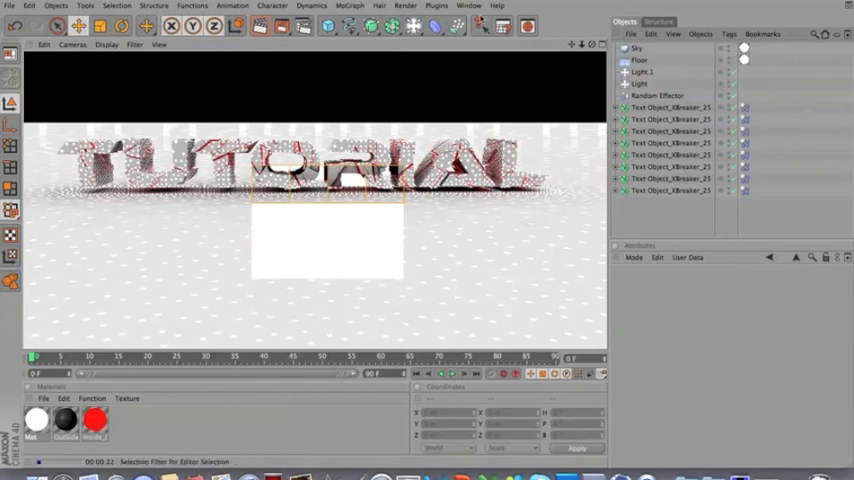
click(660, 96)
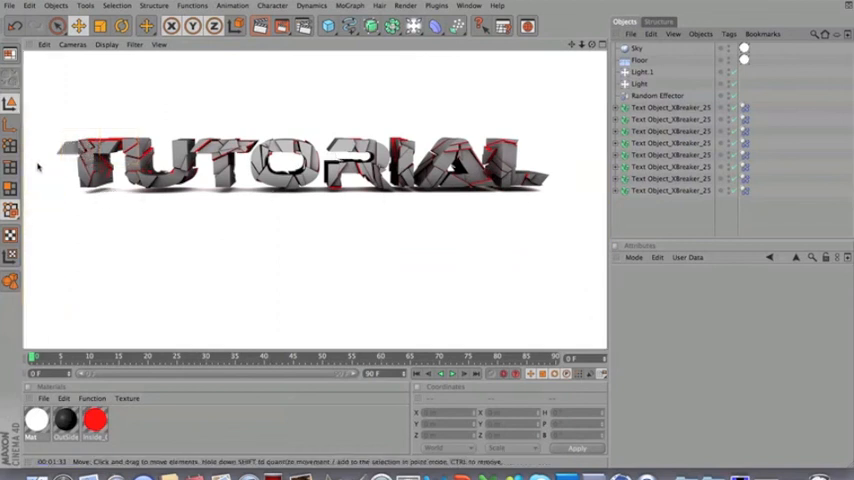
mouse_move(548, 216)
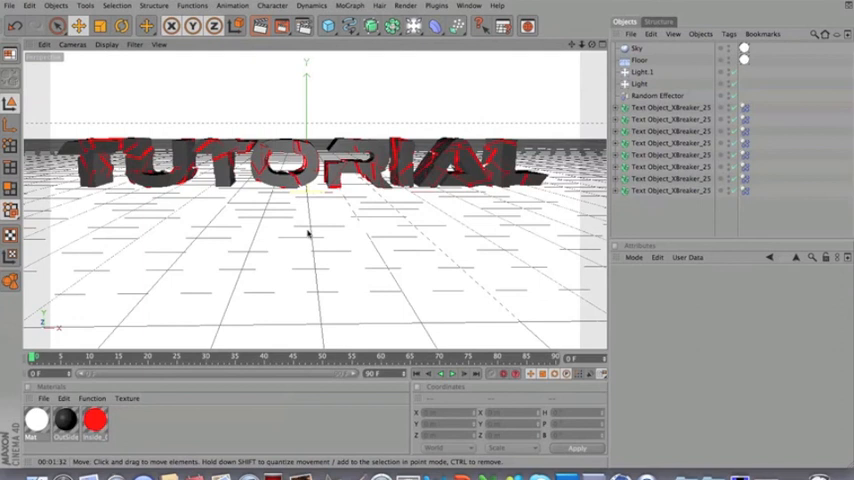
mouse_move(362, 120)
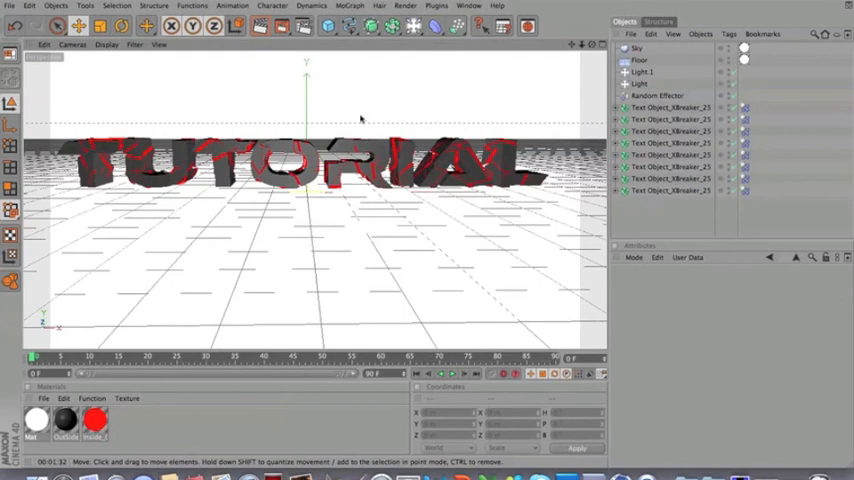
mouse_move(264, 94)
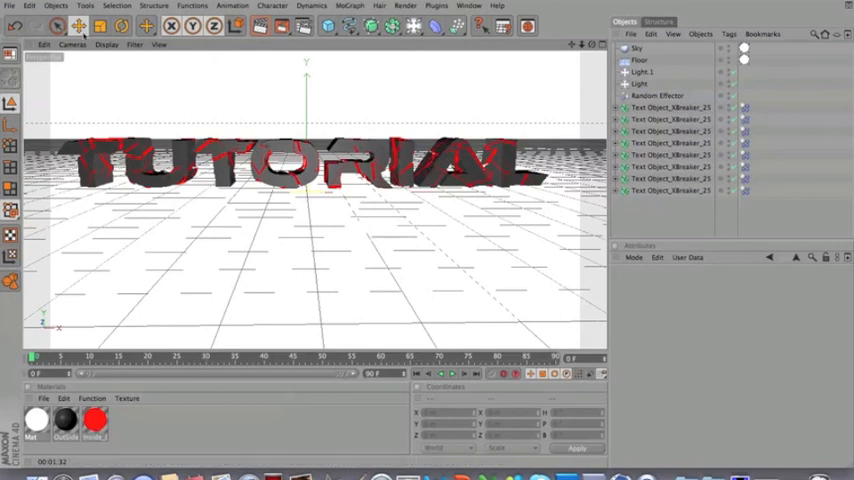
mouse_move(314, 250)
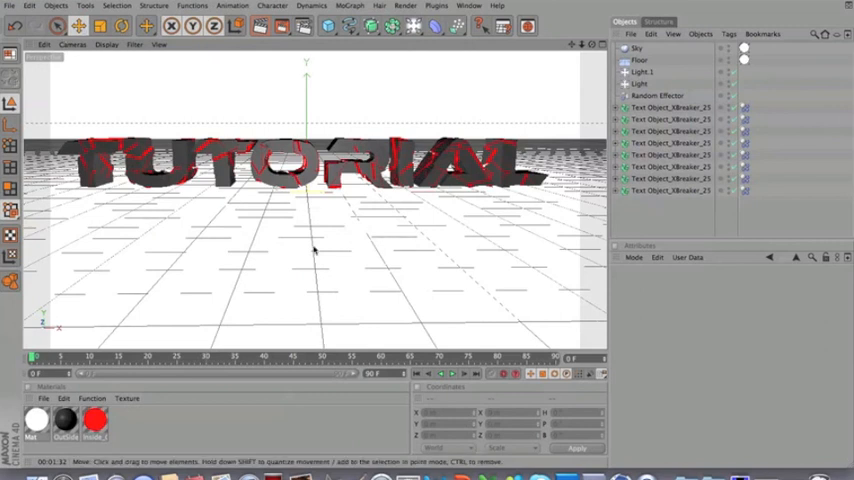
click(640, 60)
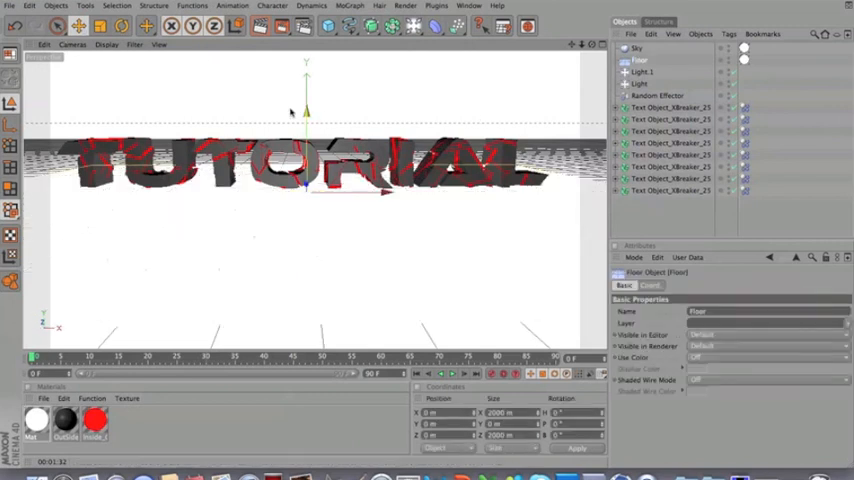